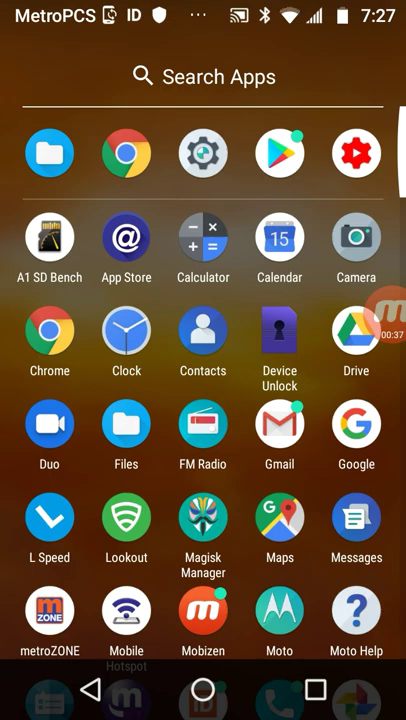
- Launch L Speed, grant it permanent root access, and skip through setup to DONE
{"action": "left_click", "coordinate": [49, 517]}
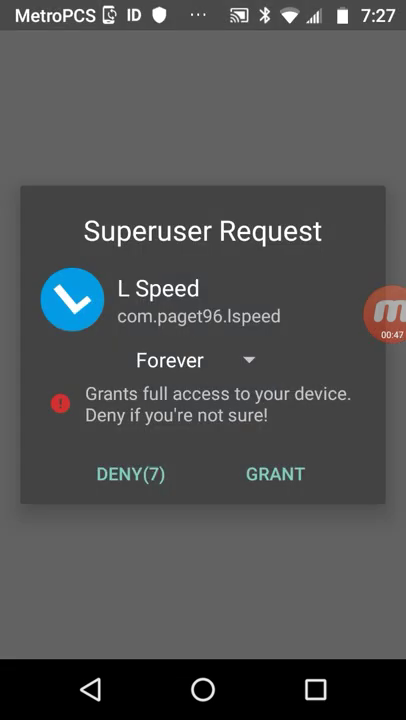
{"action": "left_click", "coordinate": [275, 473]}
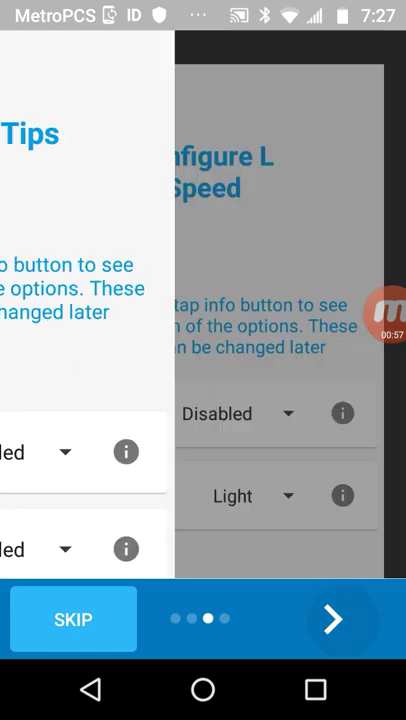
{"action": "left_click", "coordinate": [332, 619]}
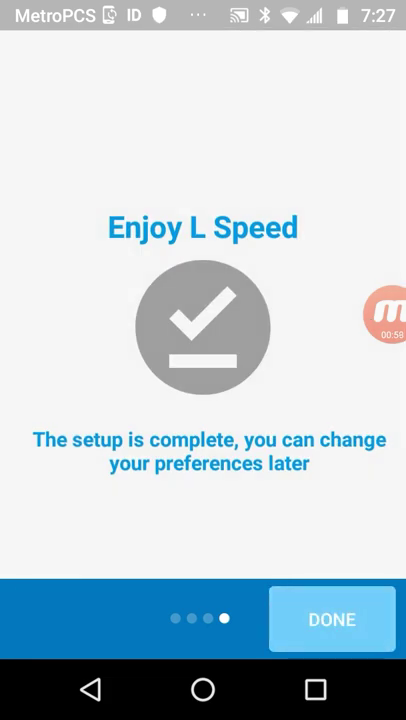
{"action": "left_click", "coordinate": [331, 619]}
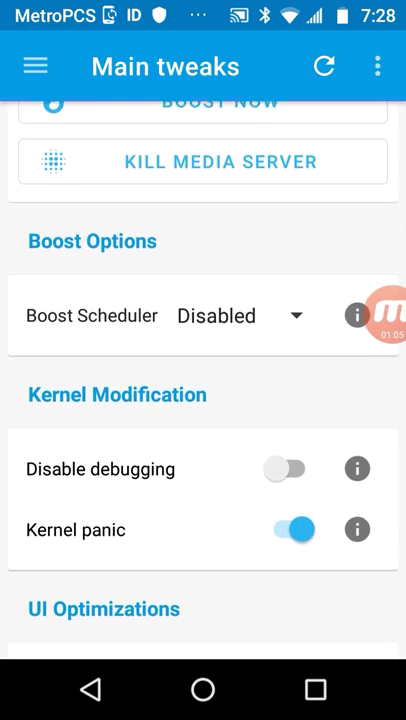
- Scroll through the Main tweaks, read the Boost Scheduler explanation, then switch to Battery
{"action": "scroll", "scroll_direction": "down", "scroll_amount": 3}
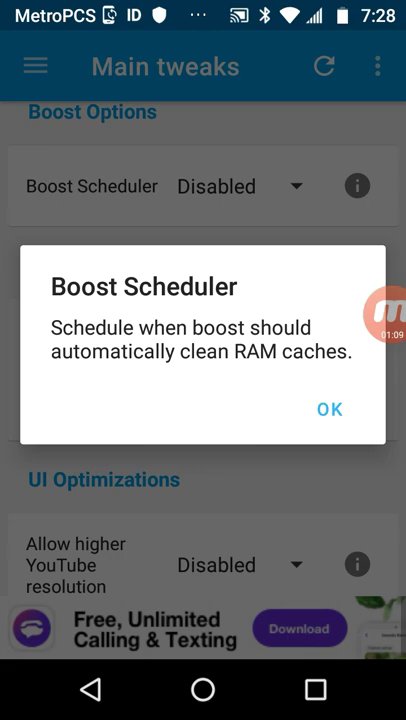
{"action": "left_click", "coordinate": [329, 409]}
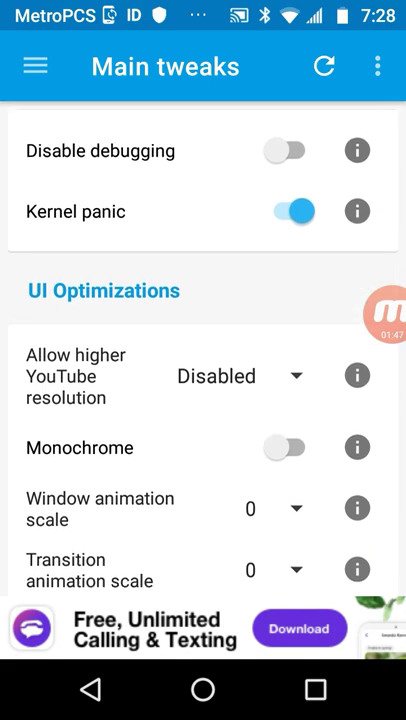
{"action": "scroll", "scroll_direction": "down", "scroll_amount": 3}
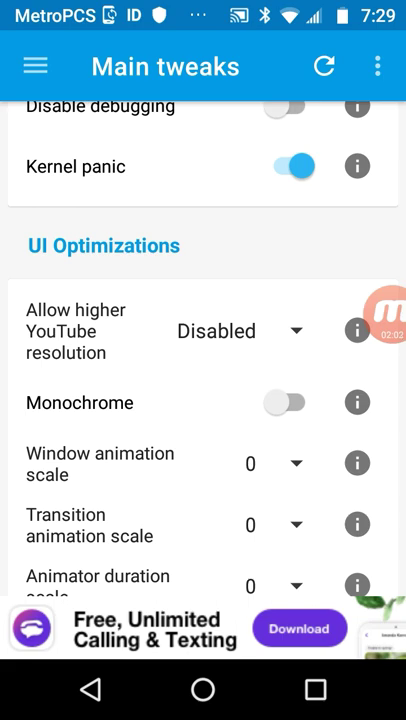
{"action": "scroll", "scroll_direction": "down", "scroll_amount": 3}
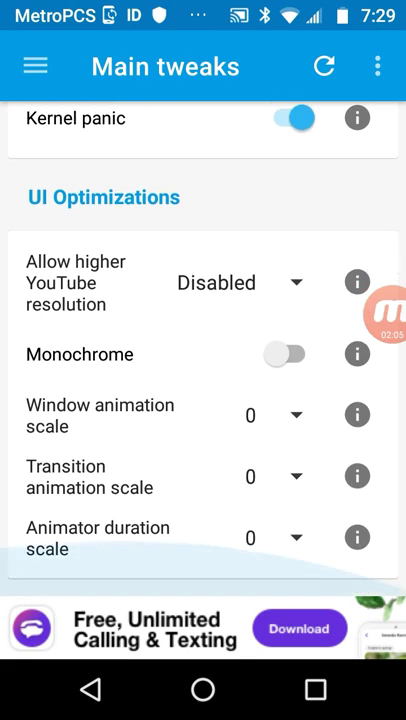
{"action": "left_click", "coordinate": [35, 66]}
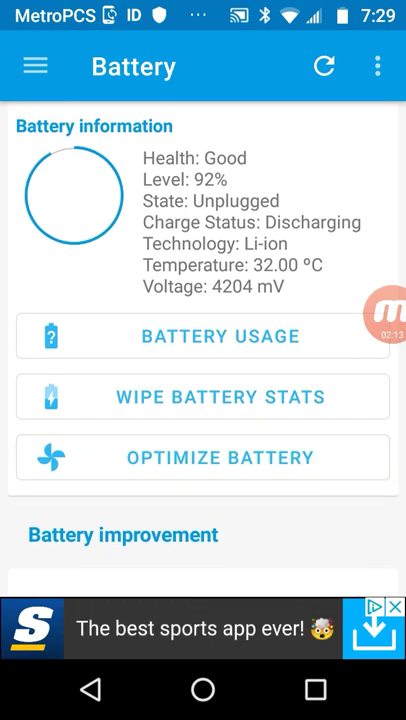
- Switch on Battery improvement and Doze optimization after reading the Doze info, then go to CPU Tuner
{"action": "scroll", "scroll_direction": "down", "scroll_amount": 3}
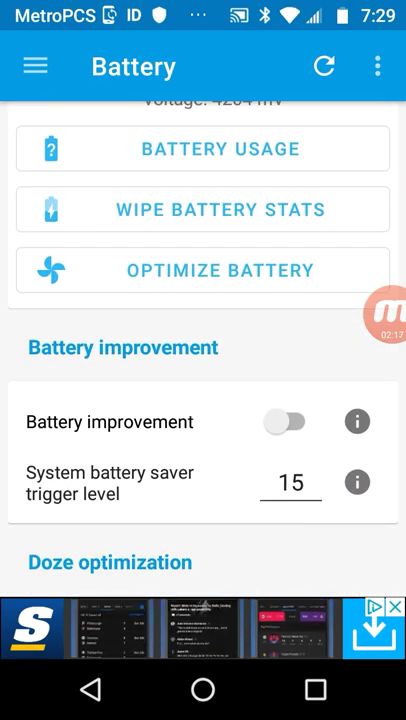
{"action": "left_click", "coordinate": [290, 421]}
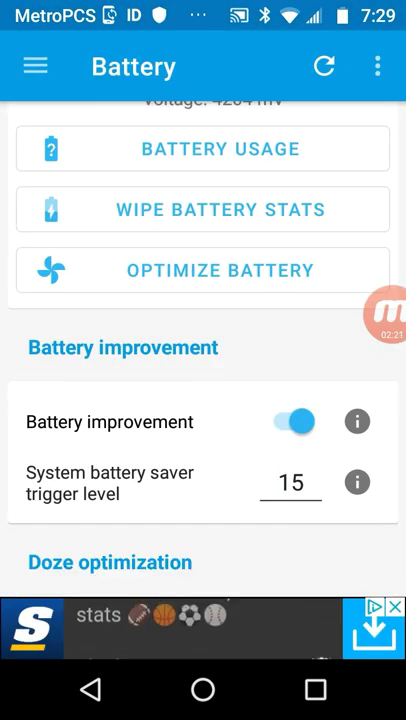
{"action": "scroll", "scroll_direction": "down", "scroll_amount": 3}
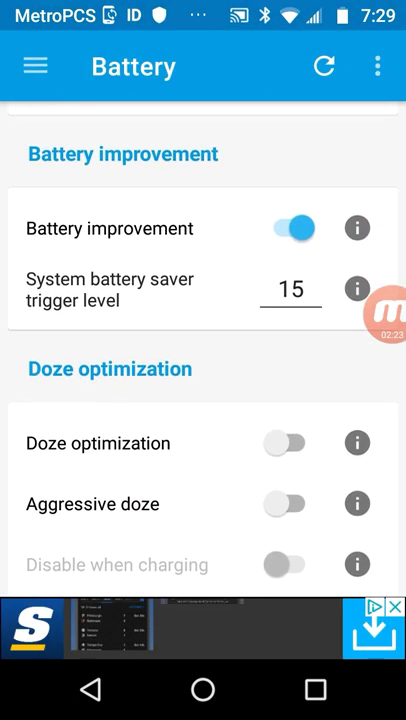
{"action": "left_click", "coordinate": [357, 443]}
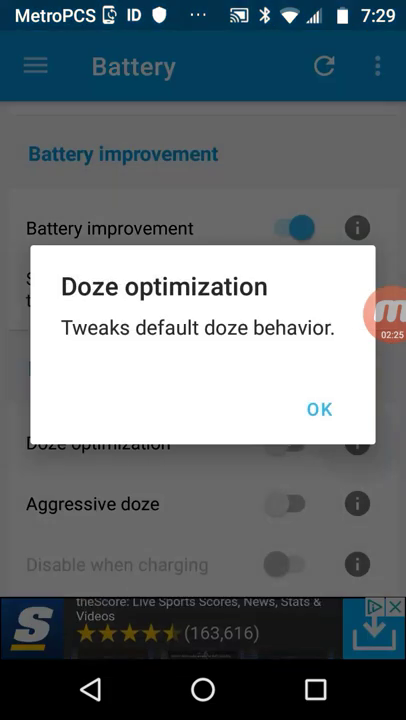
{"action": "left_click", "coordinate": [319, 409]}
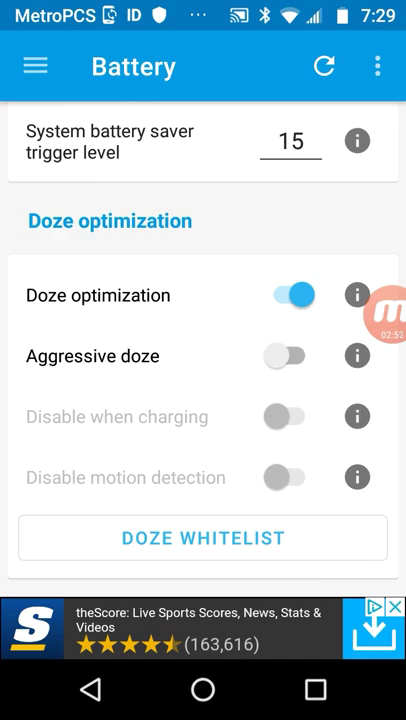
{"action": "left_click", "coordinate": [34, 66]}
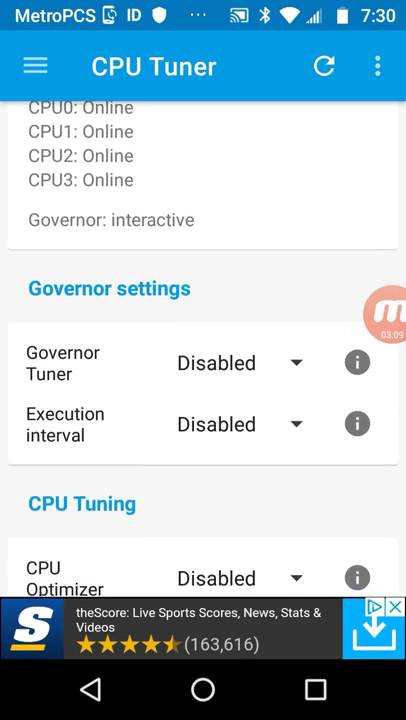
{"action": "scroll", "scroll_direction": "down", "scroll_amount": 3}
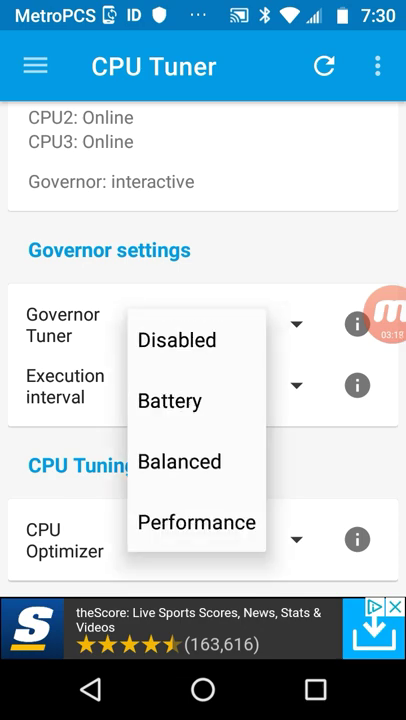
{"action": "left_click", "coordinate": [296, 385]}
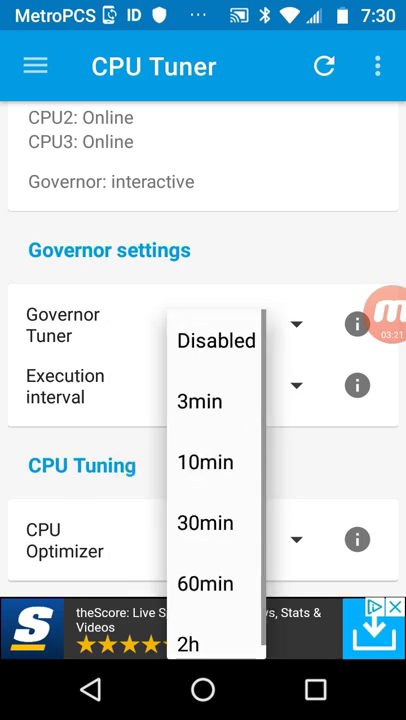
{"action": "left_click", "coordinate": [216, 340]}
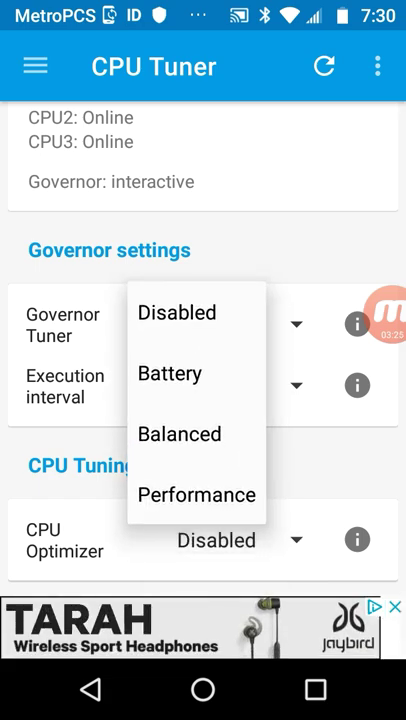
{"action": "left_click", "coordinate": [177, 312]}
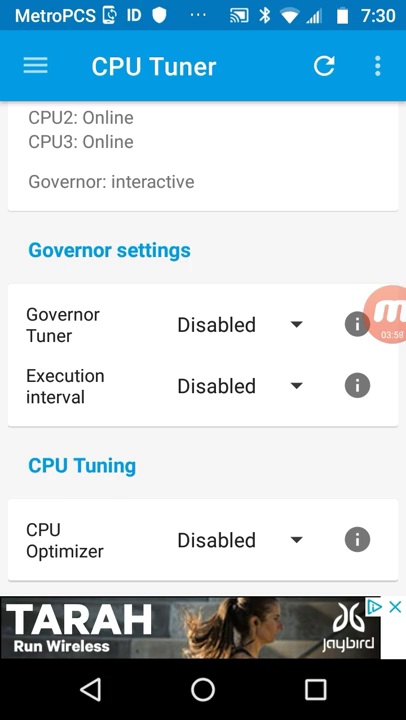
- View the default LNET Optimizer network tweaks, then switch to the Speedtest app
{"action": "left_click", "coordinate": [35, 66]}
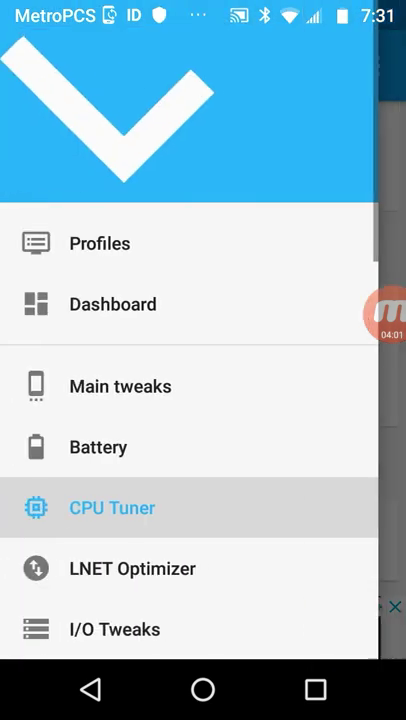
{"action": "left_click", "coordinate": [112, 507]}
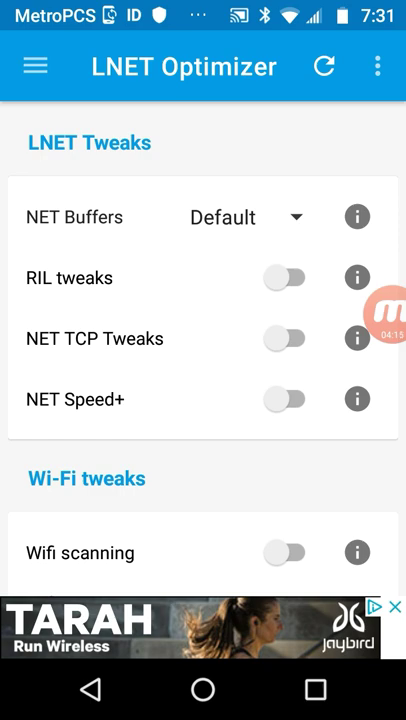
{"action": "left_click", "coordinate": [360, 315]}
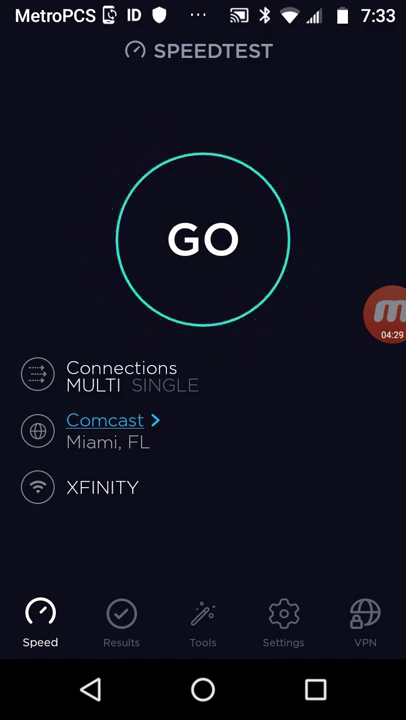
- Run a baseline speed test (17.4 Mbps down, 2.45 up, 11 ms ping), check its details, return to L Speed
{"action": "left_click", "coordinate": [203, 239]}
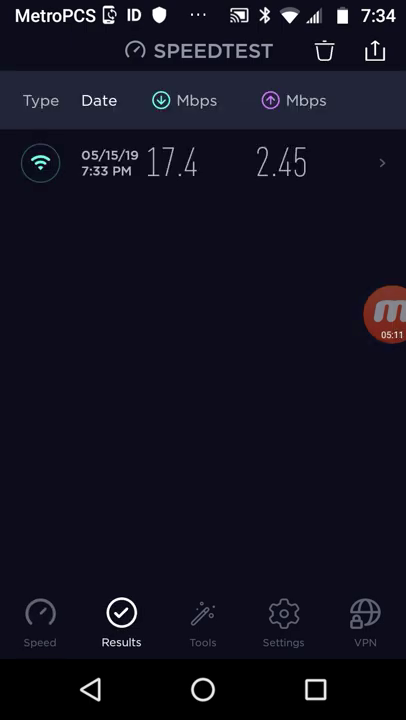
{"action": "left_click", "coordinate": [200, 162]}
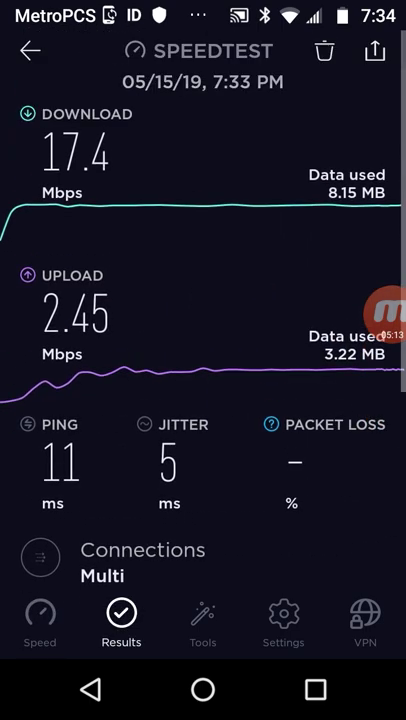
{"action": "left_click", "coordinate": [29, 51]}
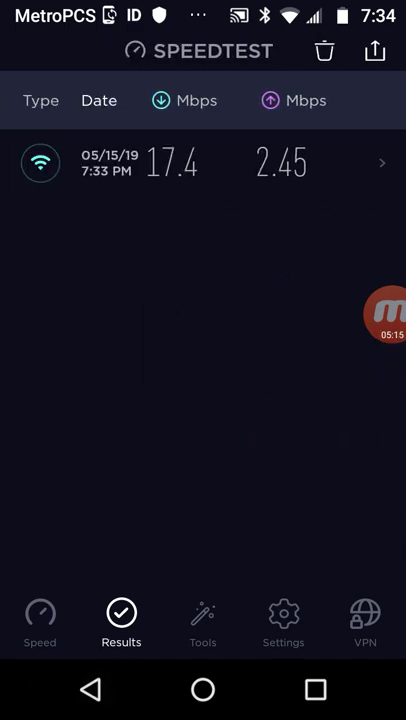
{"action": "left_click", "coordinate": [203, 689]}
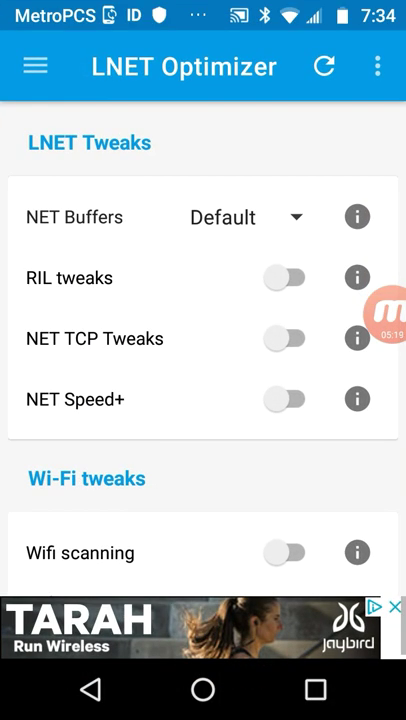
- Set NET Buffers size to Big after reading its explanation
{"action": "left_click", "coordinate": [356, 216]}
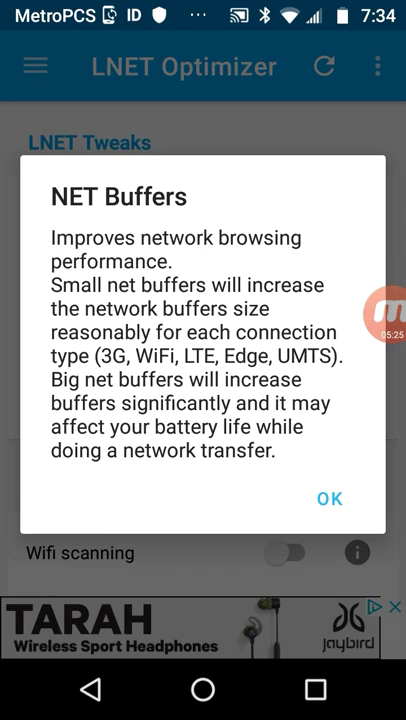
{"action": "left_click", "coordinate": [330, 498]}
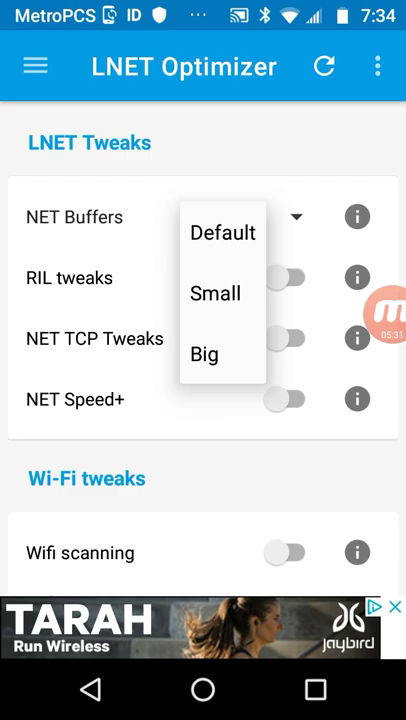
{"action": "left_click", "coordinate": [357, 216]}
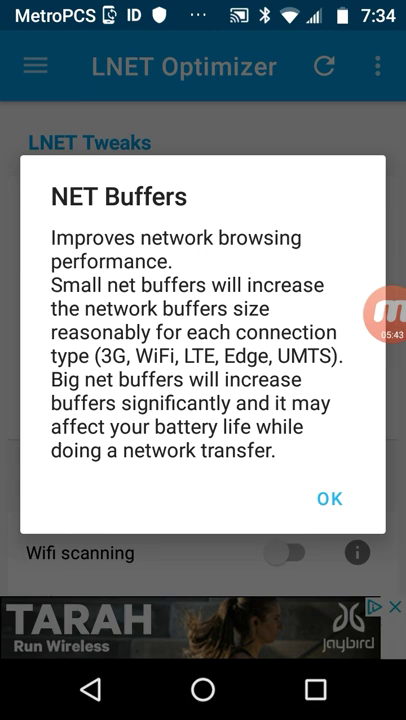
{"action": "left_click", "coordinate": [330, 498]}
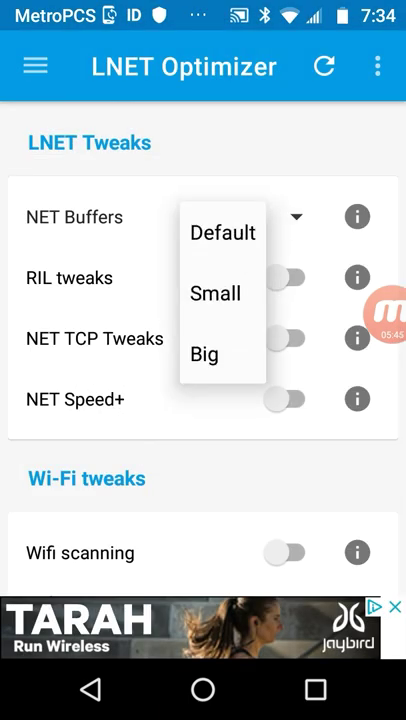
{"action": "left_click", "coordinate": [204, 354]}
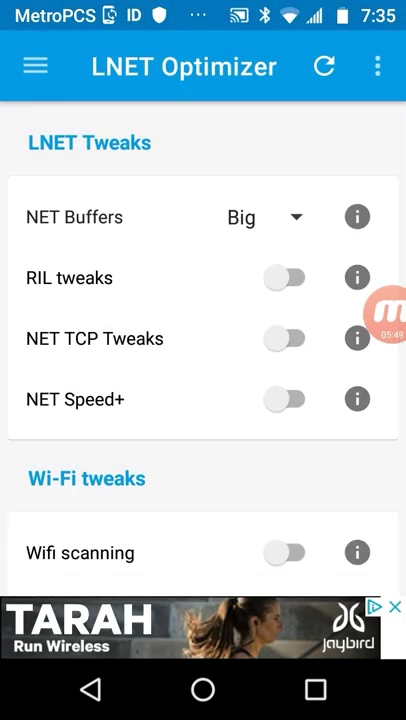
- Enable NET TCP Tweaks and NET Speed+ and scroll through the remaining network tweaks
{"action": "left_click", "coordinate": [285, 277]}
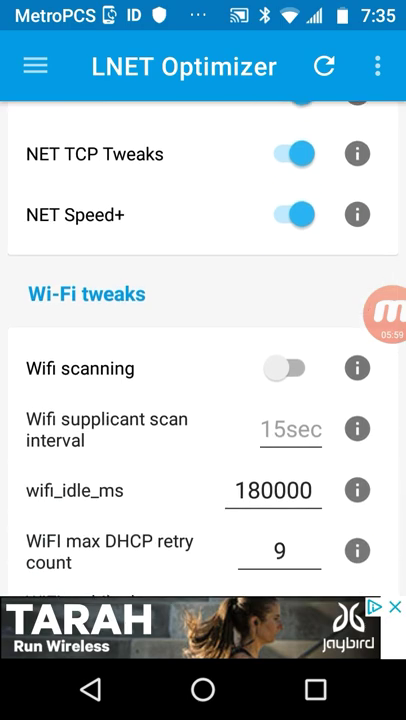
{"action": "scroll", "scroll_direction": "down", "scroll_amount": 3}
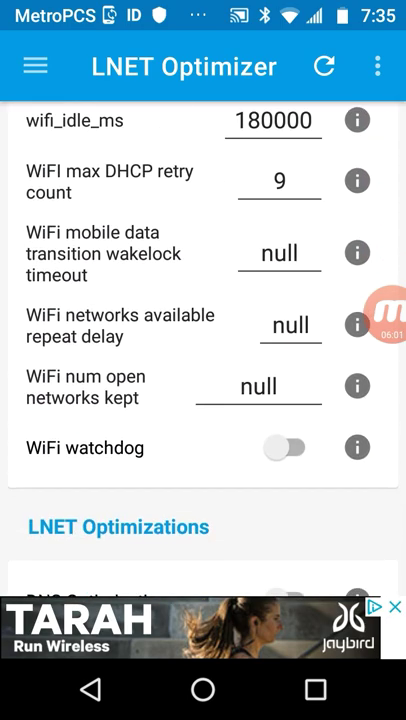
{"action": "scroll", "scroll_direction": "down", "scroll_amount": 3}
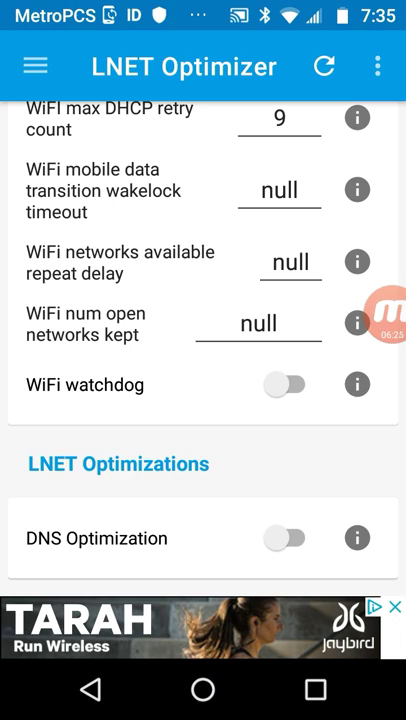
{"action": "scroll", "scroll_direction": "down", "scroll_amount": 3}
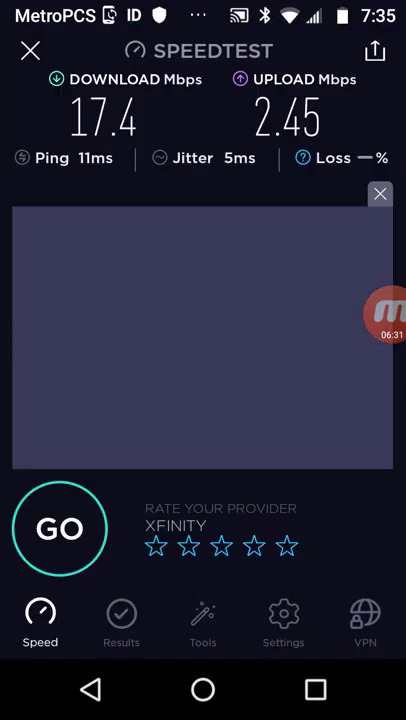
- Rerun the speed test with tweaks applied (16.8 Mbps down, 2.48 up) and return to LNET Optimizer
{"action": "left_click", "coordinate": [60, 528]}
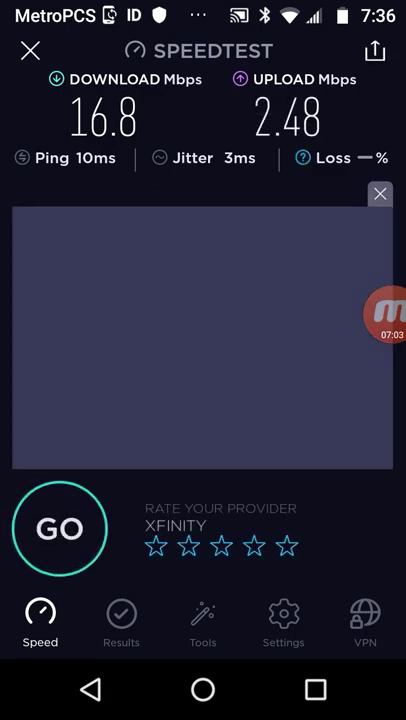
{"action": "left_click", "coordinate": [121, 620]}
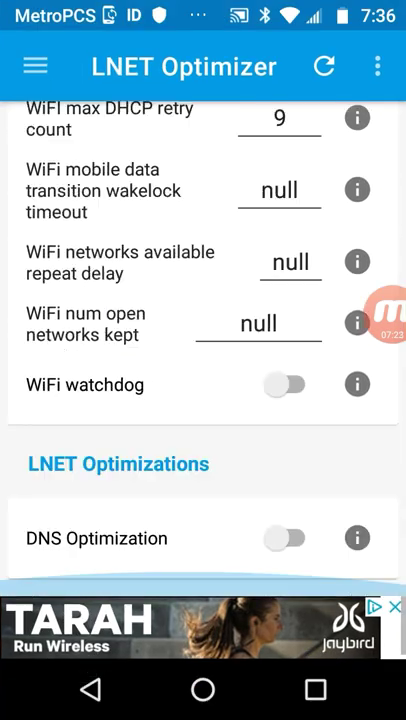
- Compare the 17.4/2.45 and 16.8/2.48 runs in Results, then return to LNET Optimizer
{"action": "left_click", "coordinate": [286, 538]}
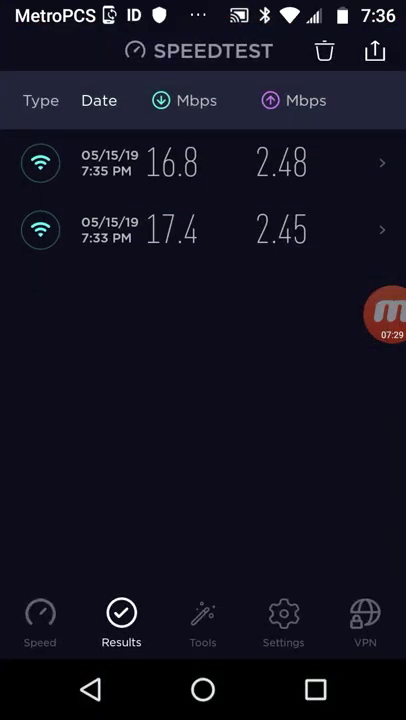
{"action": "left_click", "coordinate": [40, 620]}
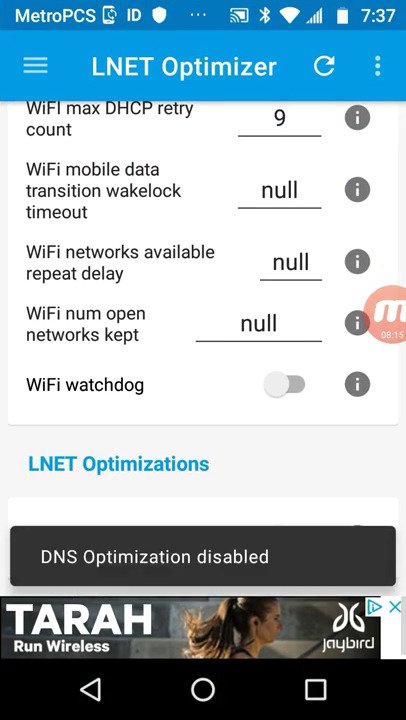
{"action": "scroll", "scroll_direction": "up", "scroll_amount": 3}
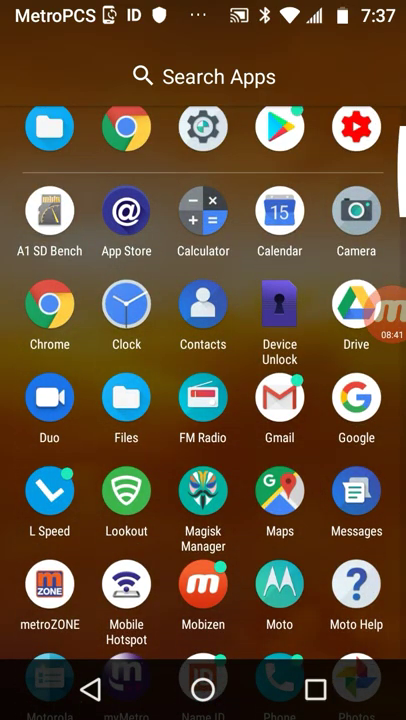
- Open A1 SD Bench from the app drawer
{"action": "left_click", "coordinate": [49, 224]}
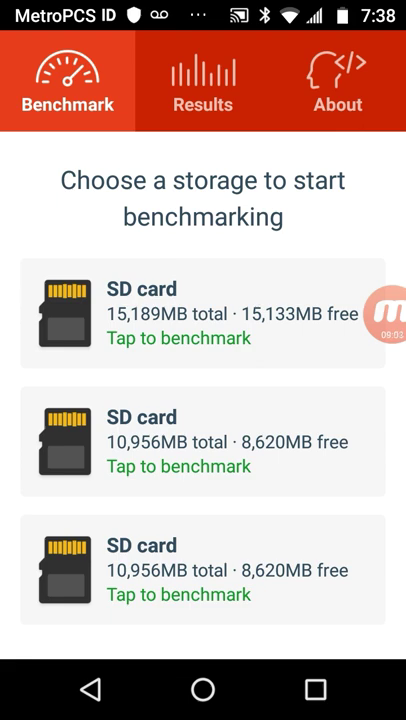
- Start a storage benchmark on a storage entry in A1 SD Bench
{"action": "left_click", "coordinate": [203, 80]}
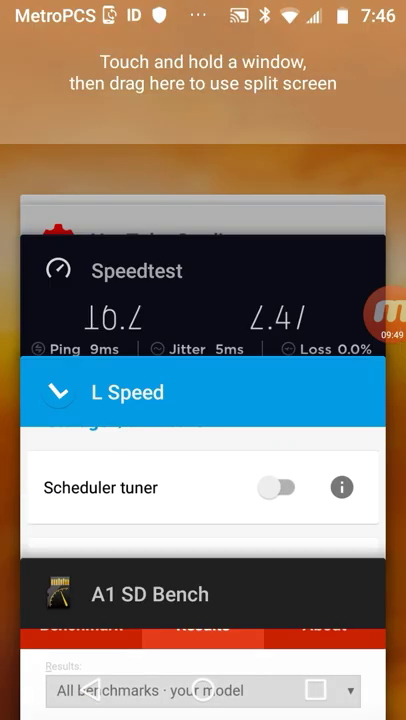
- Switch back to L Speed and dismiss the Scheduler tuner explanation
{"action": "left_click", "coordinate": [341, 487]}
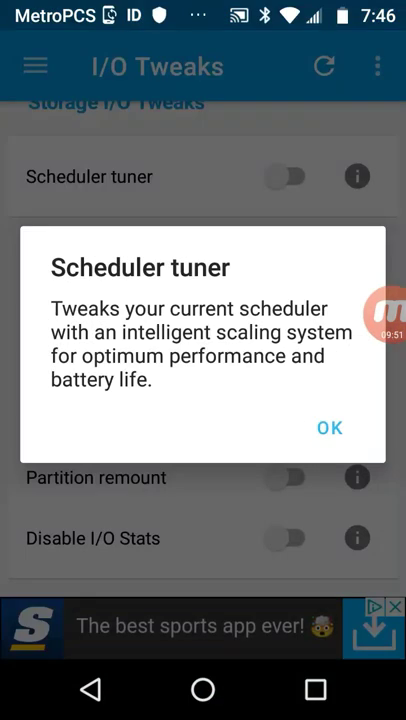
{"action": "left_click", "coordinate": [329, 427]}
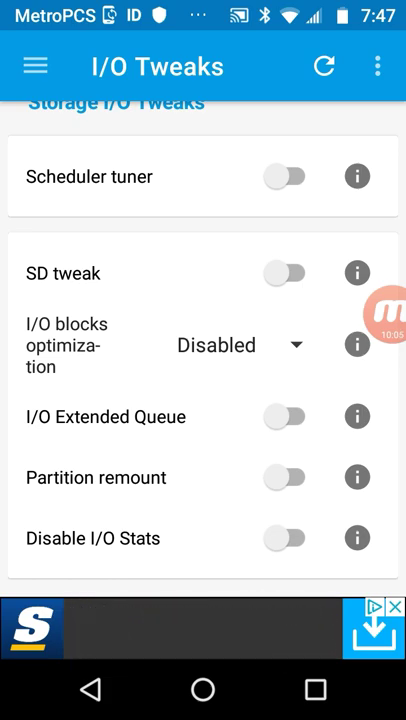
- Turn on Scheduler tuner and SD tweak, and set I/O blocks optimization to Performance
{"action": "left_click", "coordinate": [286, 176]}
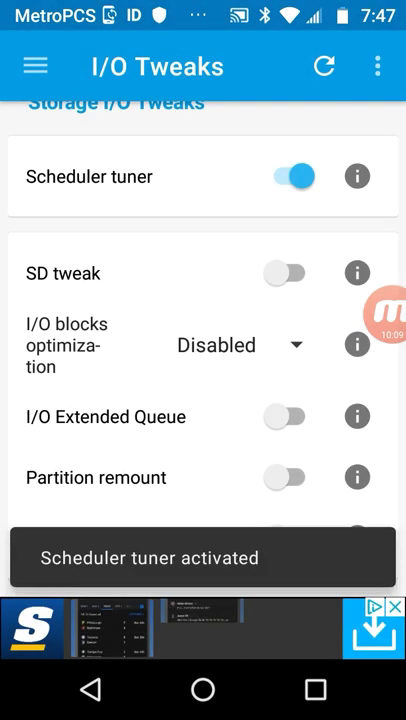
{"action": "left_click", "coordinate": [286, 272]}
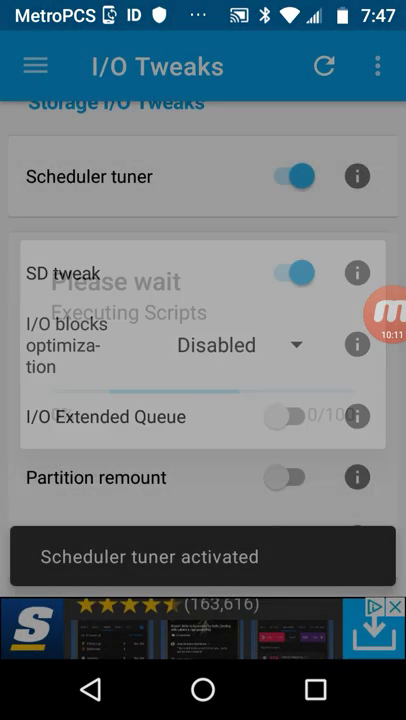
{"action": "left_click", "coordinate": [292, 272]}
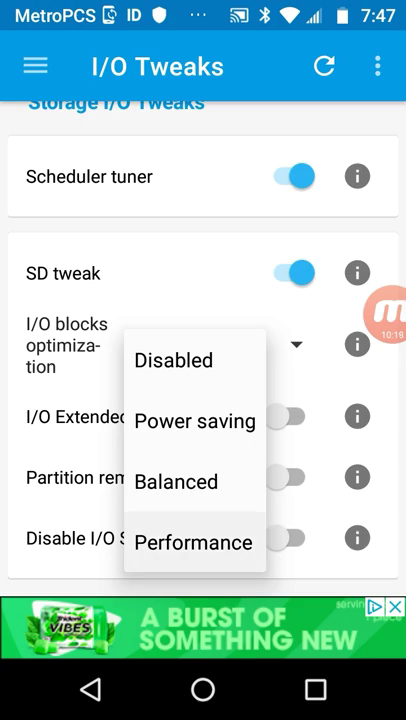
{"action": "left_click", "coordinate": [194, 542]}
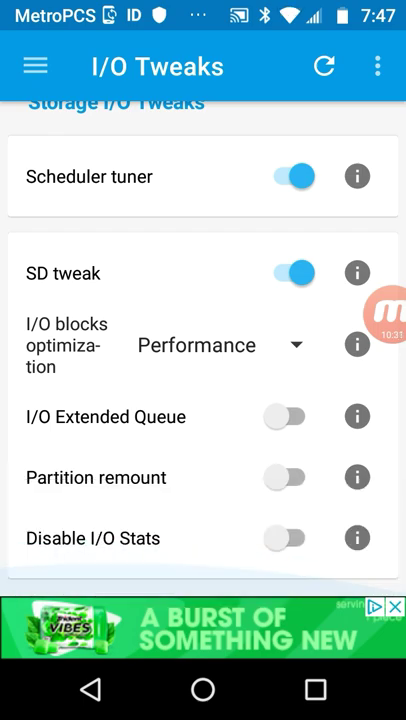
- Turn on I/O Extended Queue and Partition remount, then return to A1 SD Bench
{"action": "left_click", "coordinate": [357, 416]}
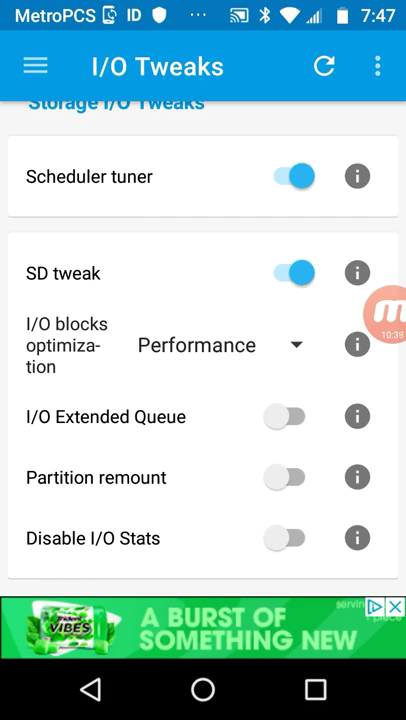
{"action": "left_click", "coordinate": [287, 416]}
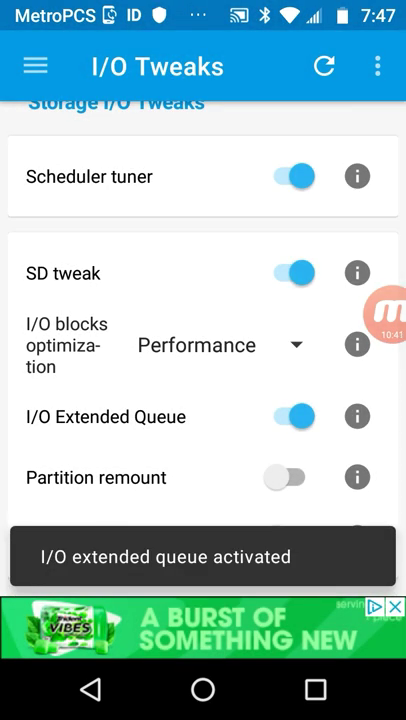
{"action": "left_click", "coordinate": [293, 477]}
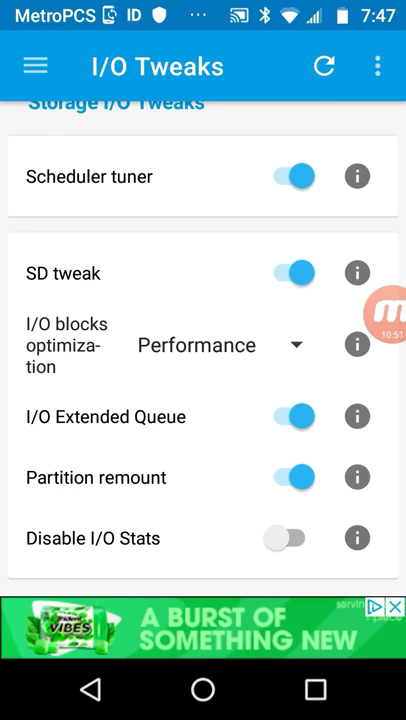
{"action": "left_click", "coordinate": [35, 66]}
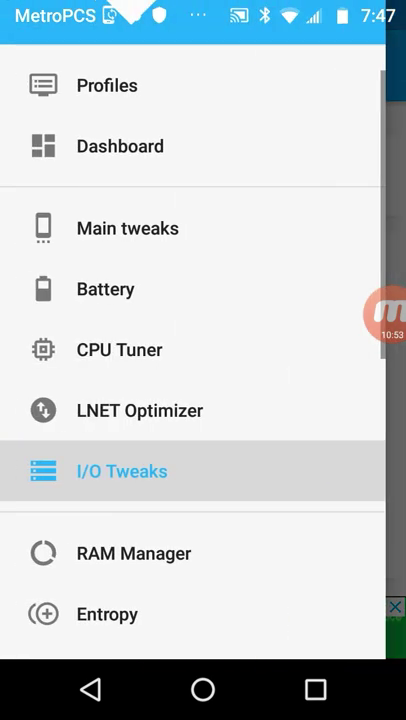
{"action": "left_click", "coordinate": [121, 470]}
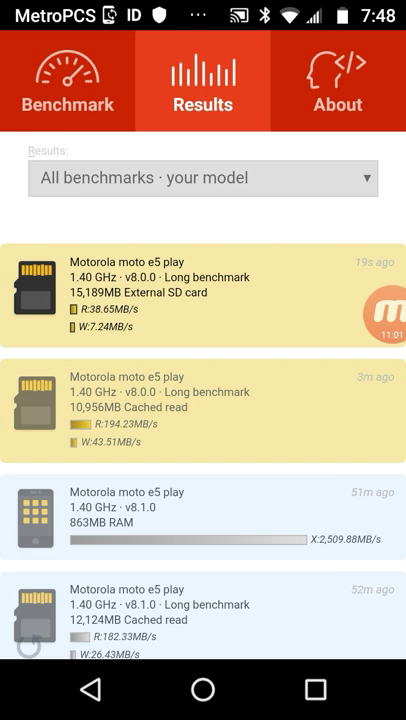
- Review the 38.65 MB/s read, 7.24 MB/s write SD card result and open a storage entry
{"action": "left_click", "coordinate": [67, 78]}
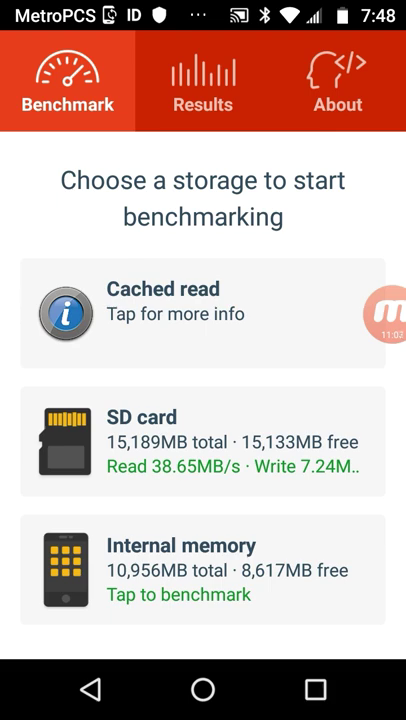
{"action": "left_click", "coordinate": [385, 314]}
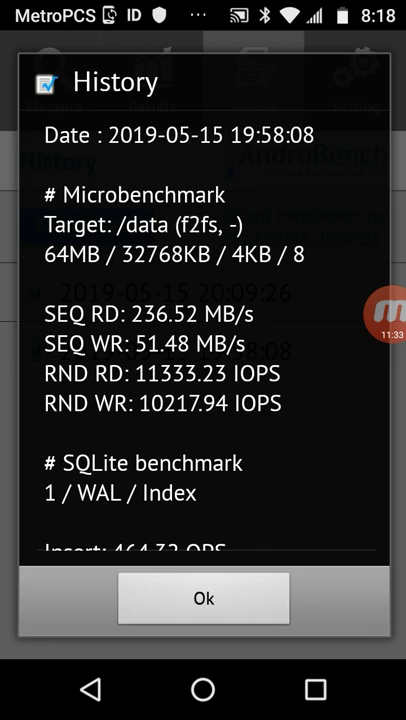
- Scroll the AndroBench record showing 236.52 MB/s sequential read and 51.48 MB/s write
{"action": "scroll", "scroll_direction": "down", "scroll_amount": 3}
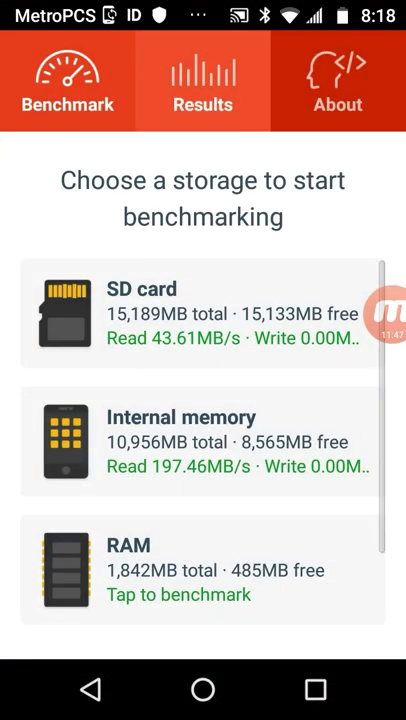
- Filter the Results tab to list saved moto e5 play benchmark runs
{"action": "left_click", "coordinate": [203, 78]}
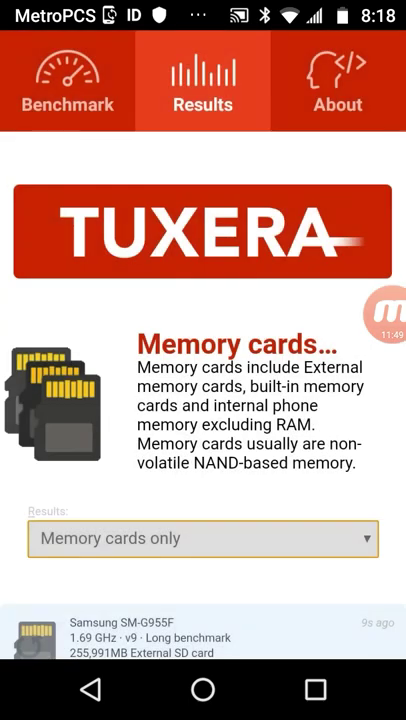
{"action": "left_click", "coordinate": [202, 538]}
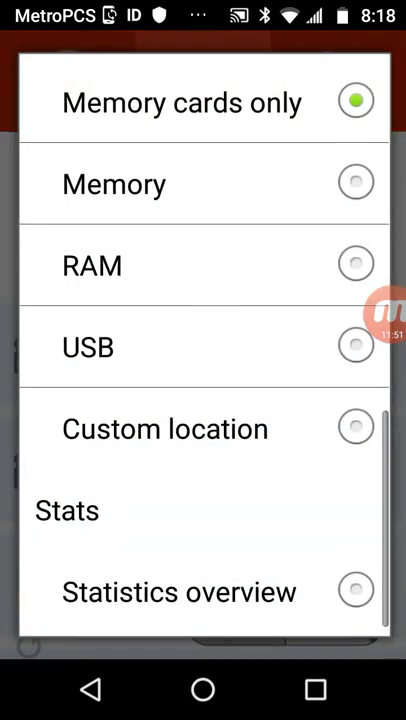
{"action": "left_click", "coordinate": [182, 102]}
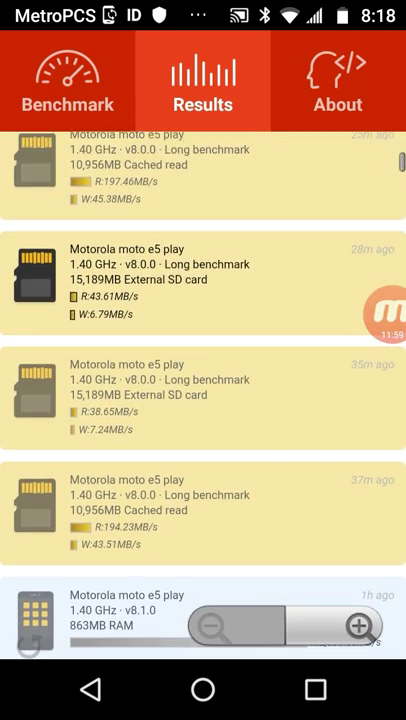
- Scroll past runs, then open AndroBench's SD card record (41.62 MB/s read, 7.38 MB/s write)
{"action": "scroll", "scroll_direction": "down", "scroll_amount": 3}
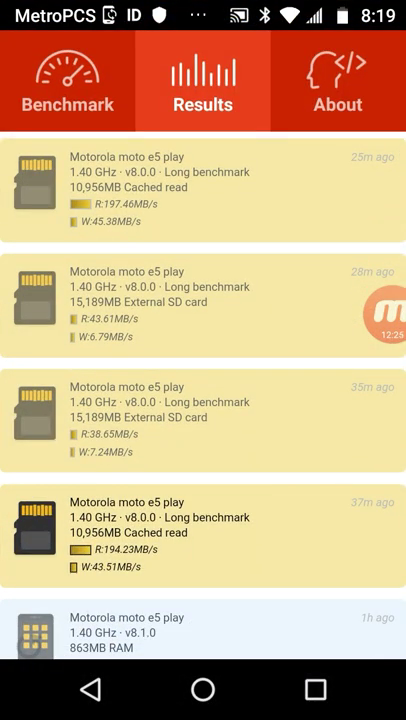
{"action": "left_click", "coordinate": [314, 689]}
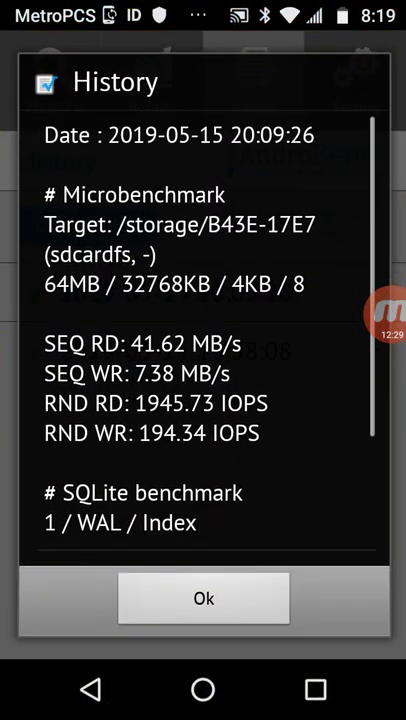
- Read through the AndroBench SD card microbenchmark record and close it
{"action": "left_click", "coordinate": [203, 598]}
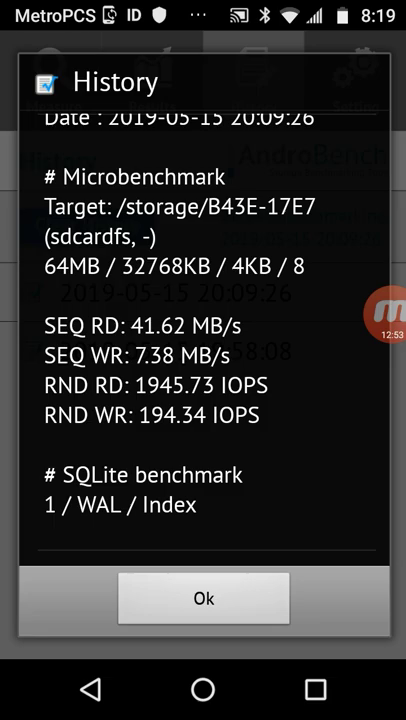
{"action": "left_click", "coordinate": [204, 598]}
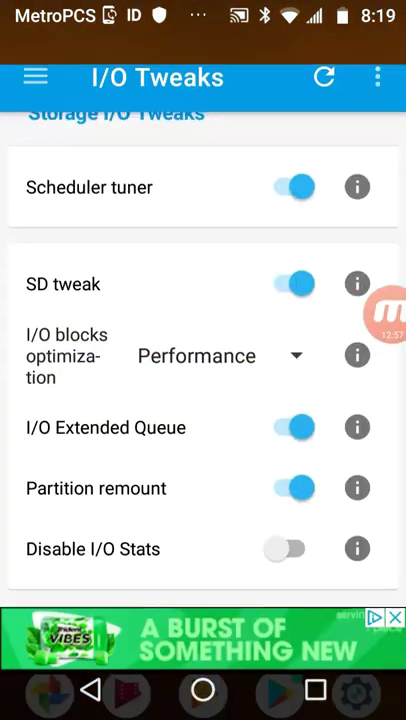
- Go to RAM Manager and keep its preset at Default
{"action": "left_click", "coordinate": [35, 77]}
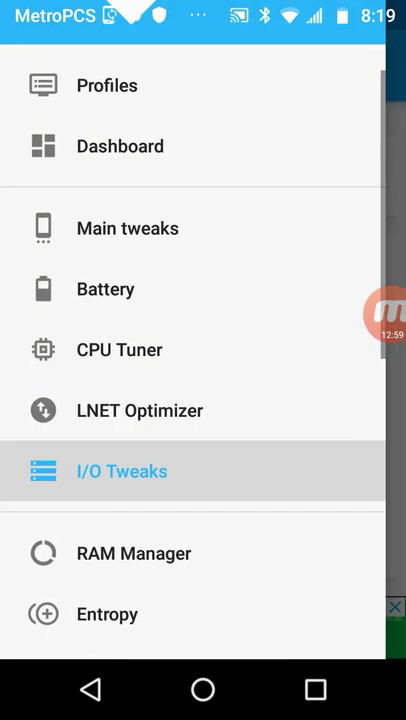
{"action": "scroll", "scroll_direction": "up", "scroll_amount": 3}
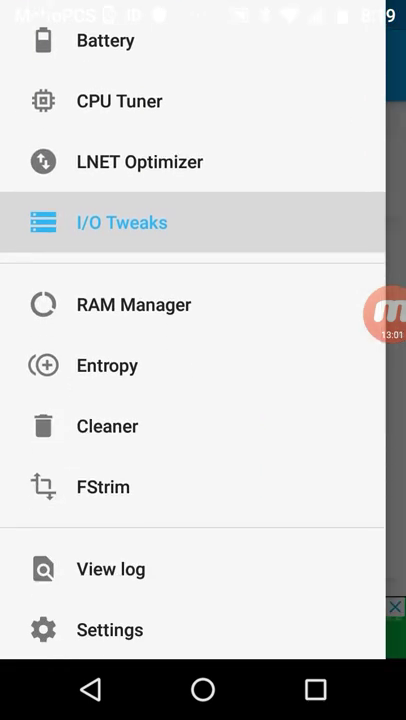
{"action": "left_click", "coordinate": [133, 304]}
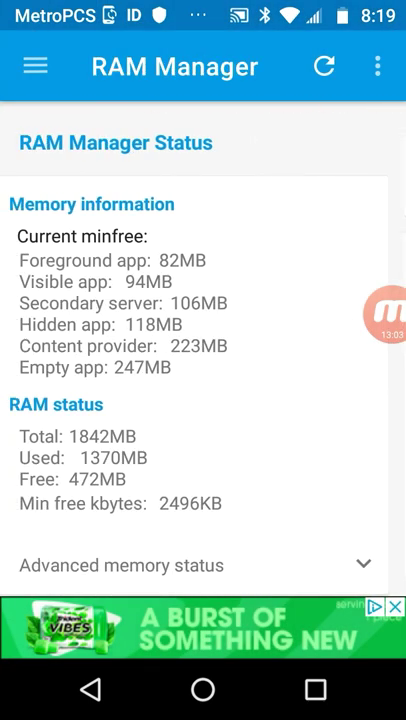
{"action": "scroll", "scroll_direction": "down", "scroll_amount": 3}
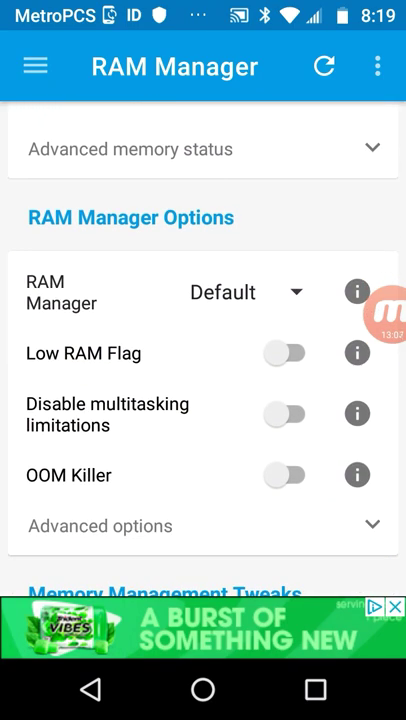
{"action": "left_click", "coordinate": [247, 292]}
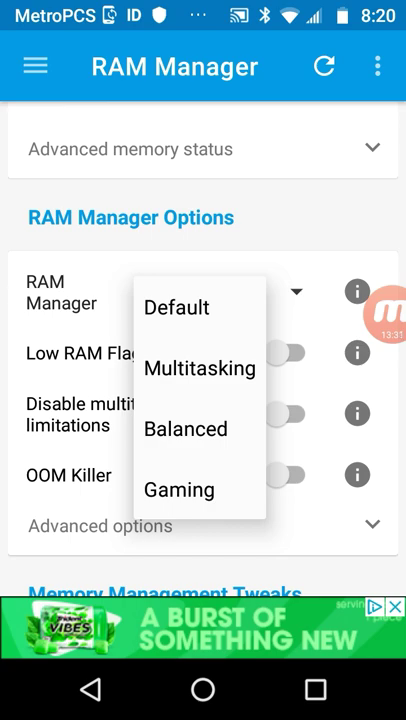
{"action": "left_click", "coordinate": [177, 307]}
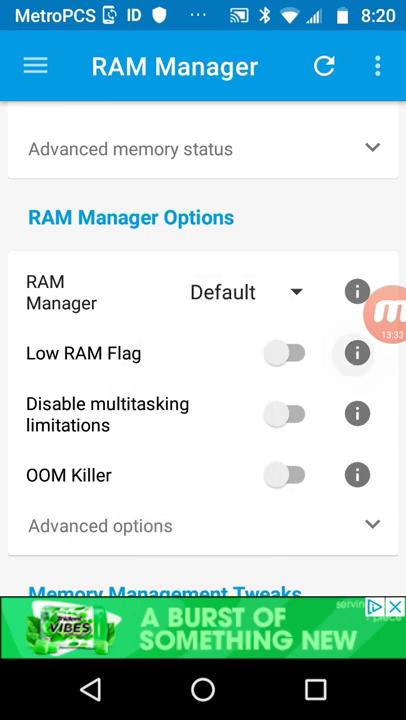
- Read and dismiss the Low RAM Flag and multitasking limitations explanations
{"action": "left_click", "coordinate": [356, 352]}
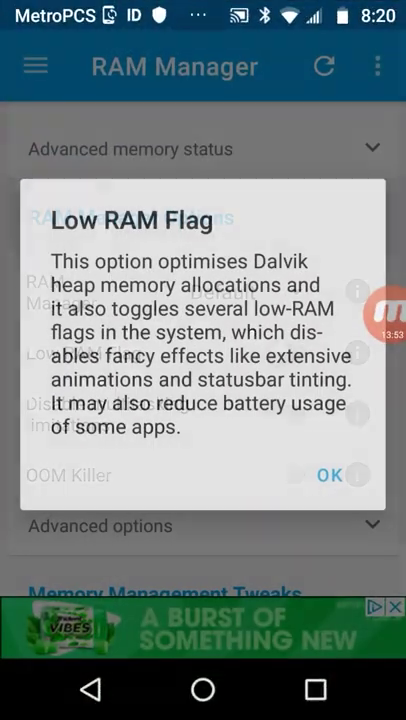
{"action": "left_click", "coordinate": [329, 474]}
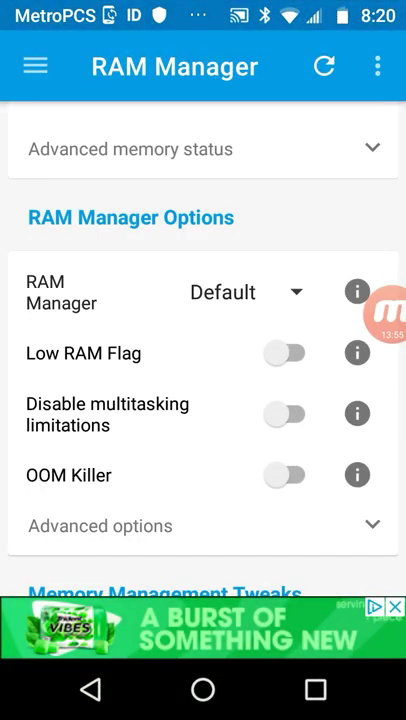
{"action": "left_click", "coordinate": [357, 413]}
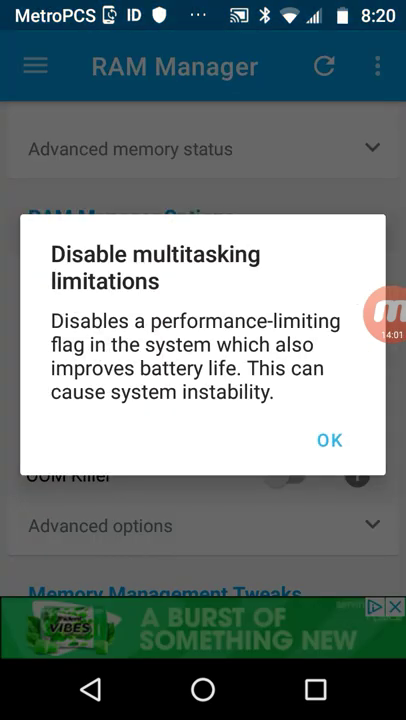
{"action": "left_click", "coordinate": [329, 440]}
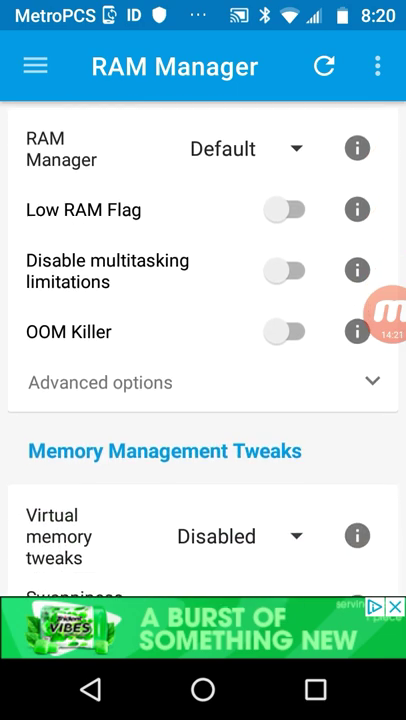
- Set virtual memory tweaks to Performance, keep swappiness at Default, and go to Entropy
{"action": "scroll", "scroll_direction": "down", "scroll_amount": 3}
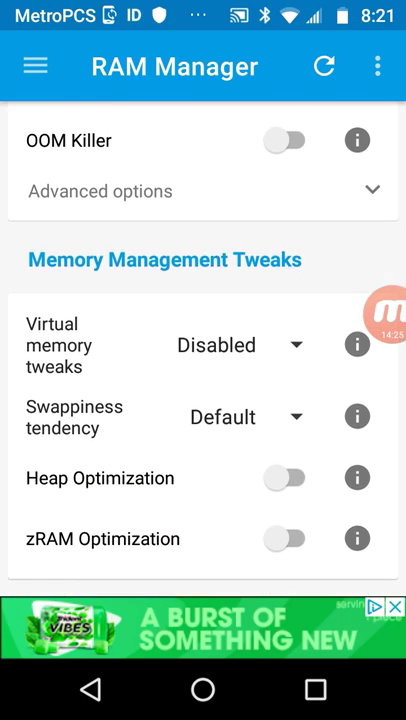
{"action": "left_click", "coordinate": [240, 344]}
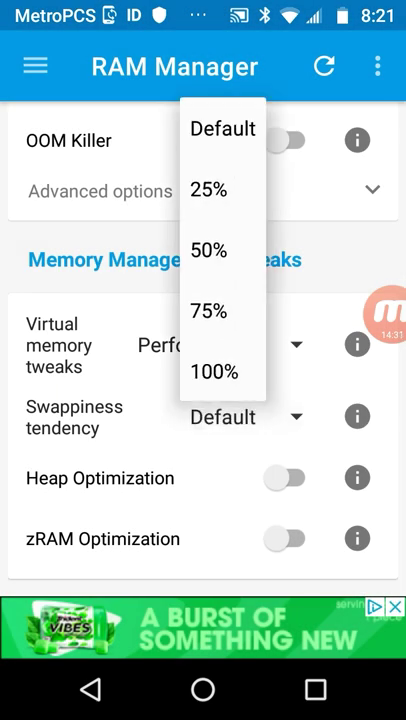
{"action": "left_click", "coordinate": [284, 477]}
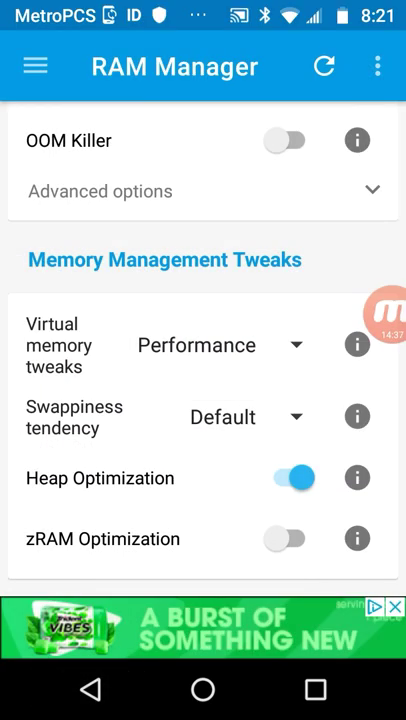
{"action": "left_click", "coordinate": [291, 538]}
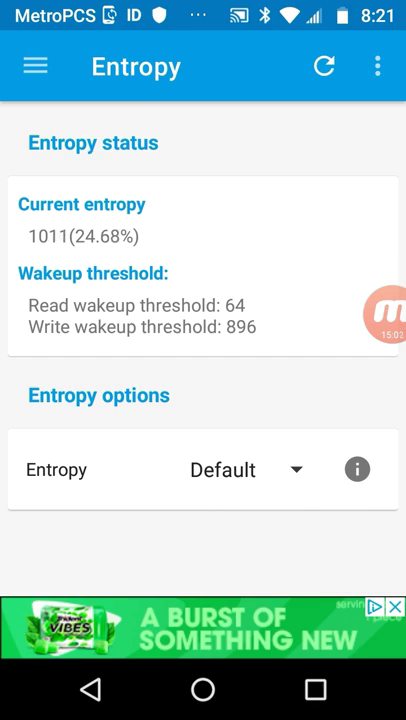
- Check the entropy presets and explanation, leave Entropy at Default, and open the section list
{"action": "left_click", "coordinate": [240, 469]}
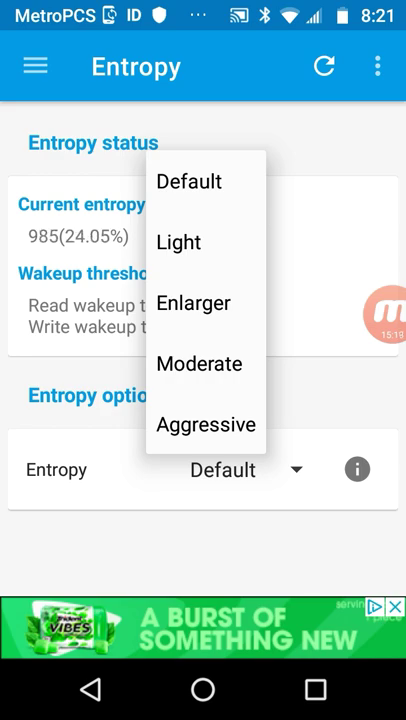
{"action": "left_click", "coordinate": [357, 469]}
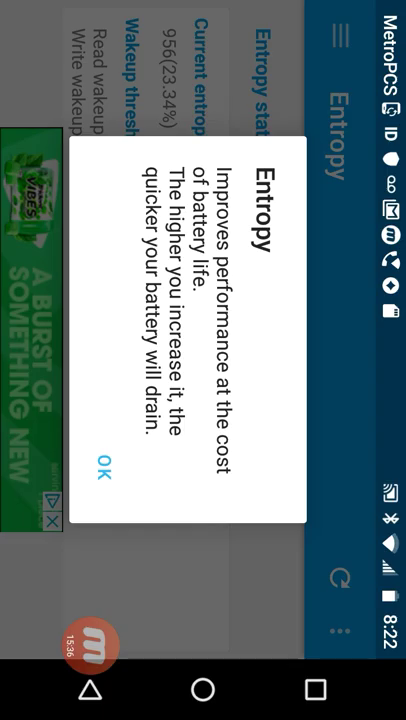
{"action": "left_click", "coordinate": [98, 472]}
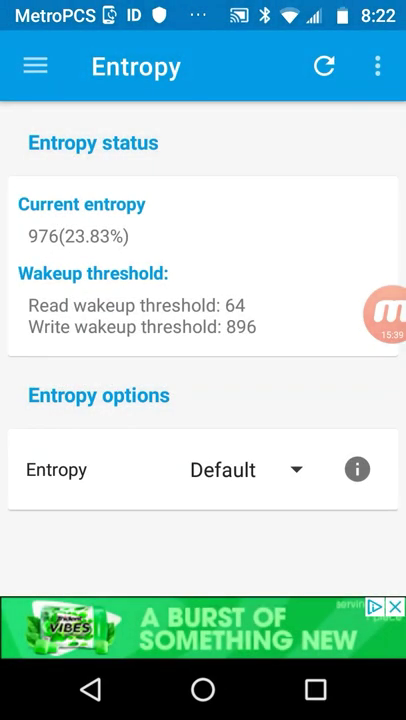
{"action": "left_click", "coordinate": [35, 66]}
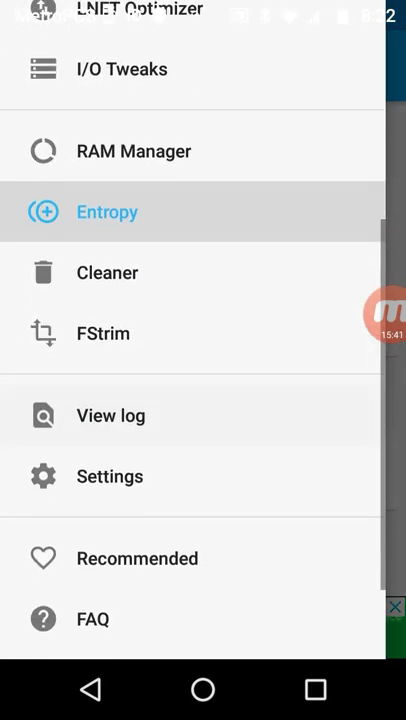
- Browse the Cleaner and FStrim sections, leaving the FStrim schedule at 30min
{"action": "scroll", "scroll_direction": "down", "scroll_amount": 3}
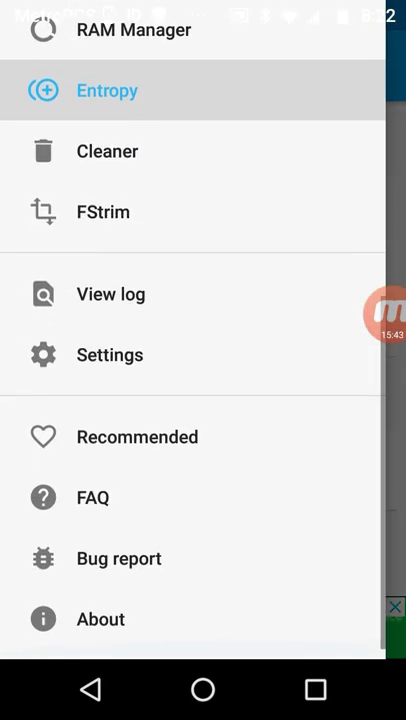
{"action": "left_click", "coordinate": [107, 151]}
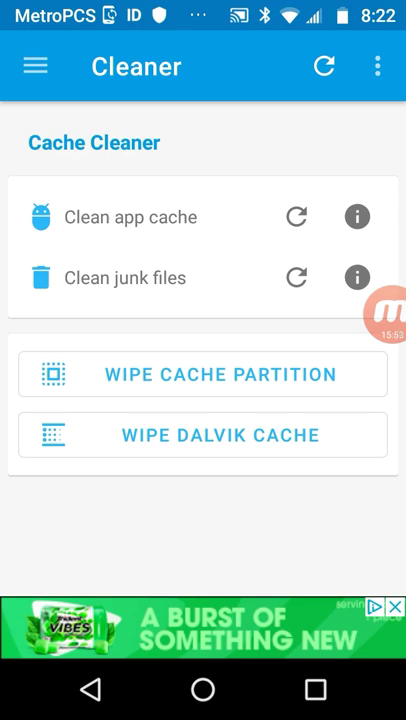
{"action": "left_click", "coordinate": [36, 66]}
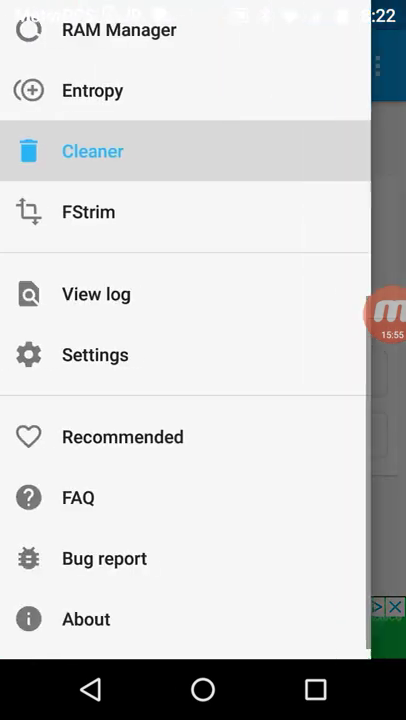
{"action": "left_click", "coordinate": [88, 211]}
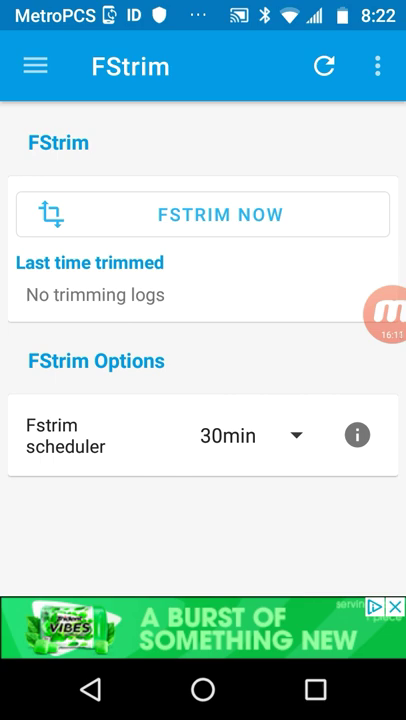
{"action": "left_click", "coordinate": [35, 66]}
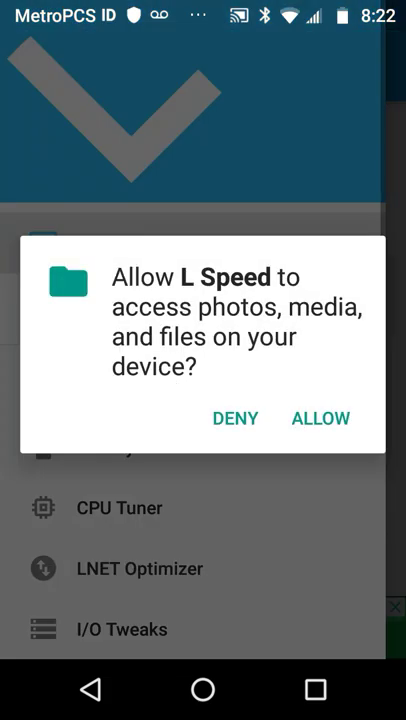
- Answer the storage access prompt and return to Main tweaks, where Boost Scheduler shows 30min
{"action": "left_click", "coordinate": [320, 418]}
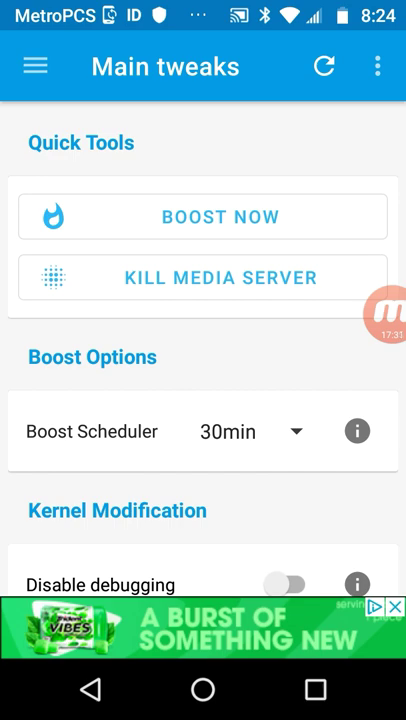
{"action": "left_click", "coordinate": [385, 315]}
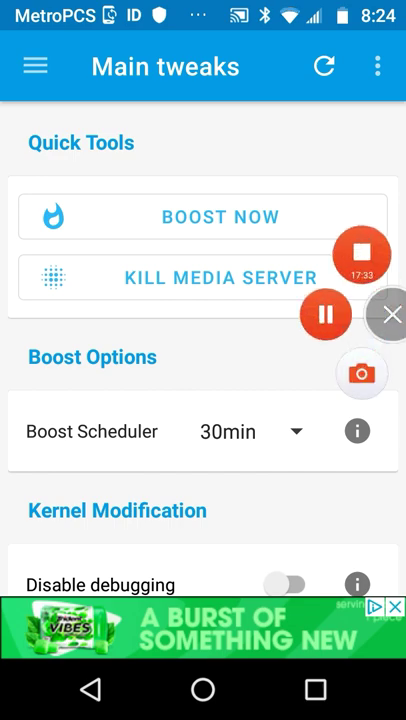